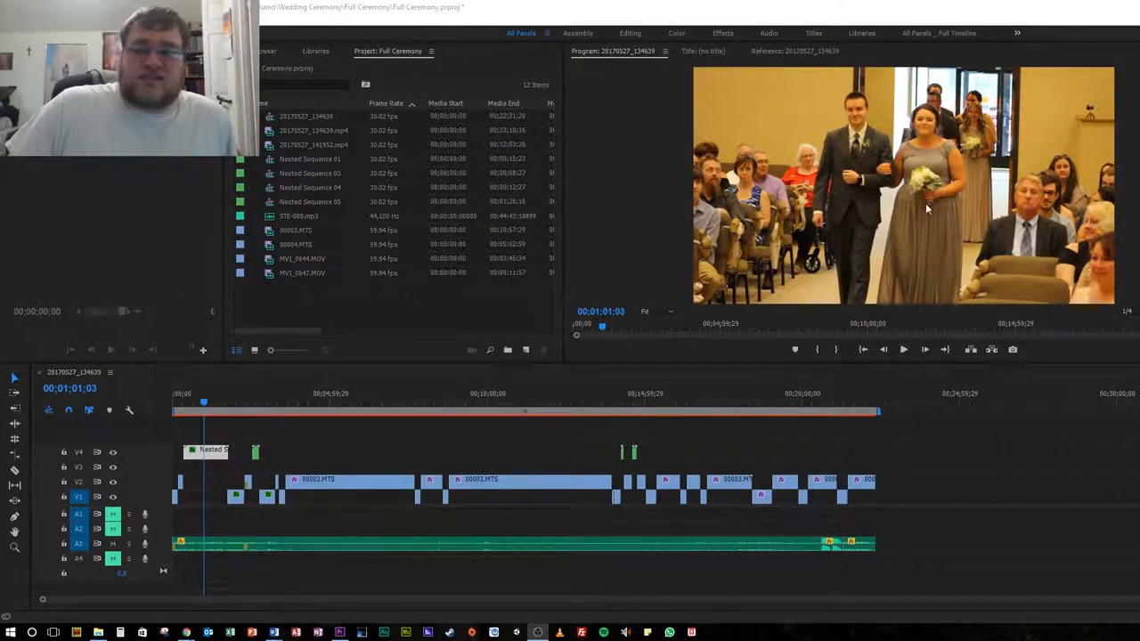
{"action": "mouse_move", "coordinate": [1038, 151]}
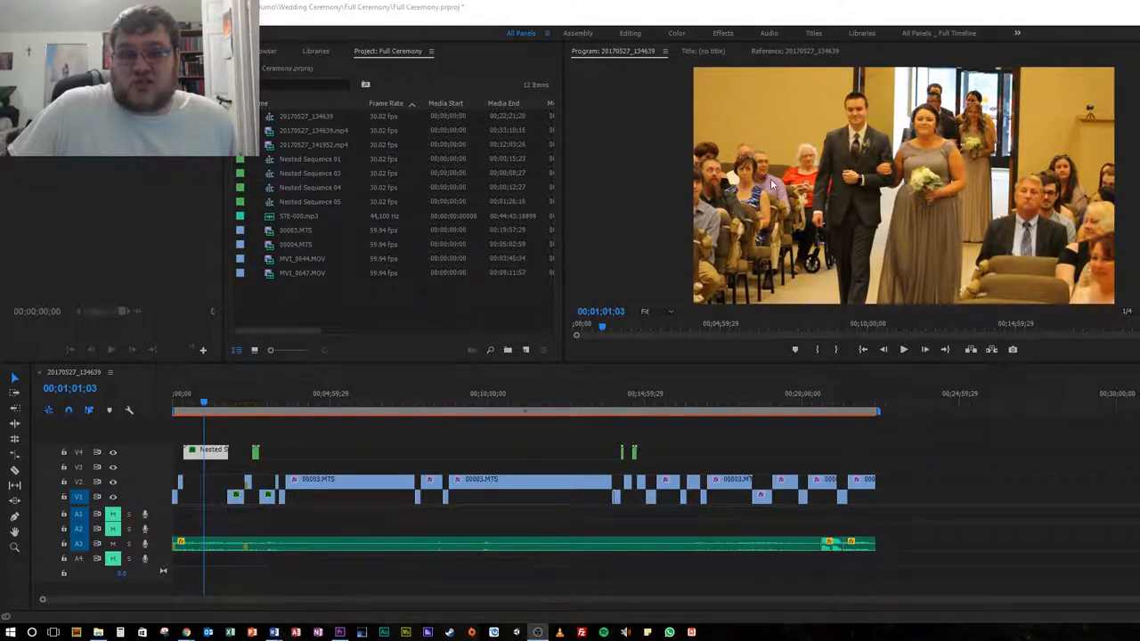
{"action": "mouse_move", "coordinate": [718, 229]}
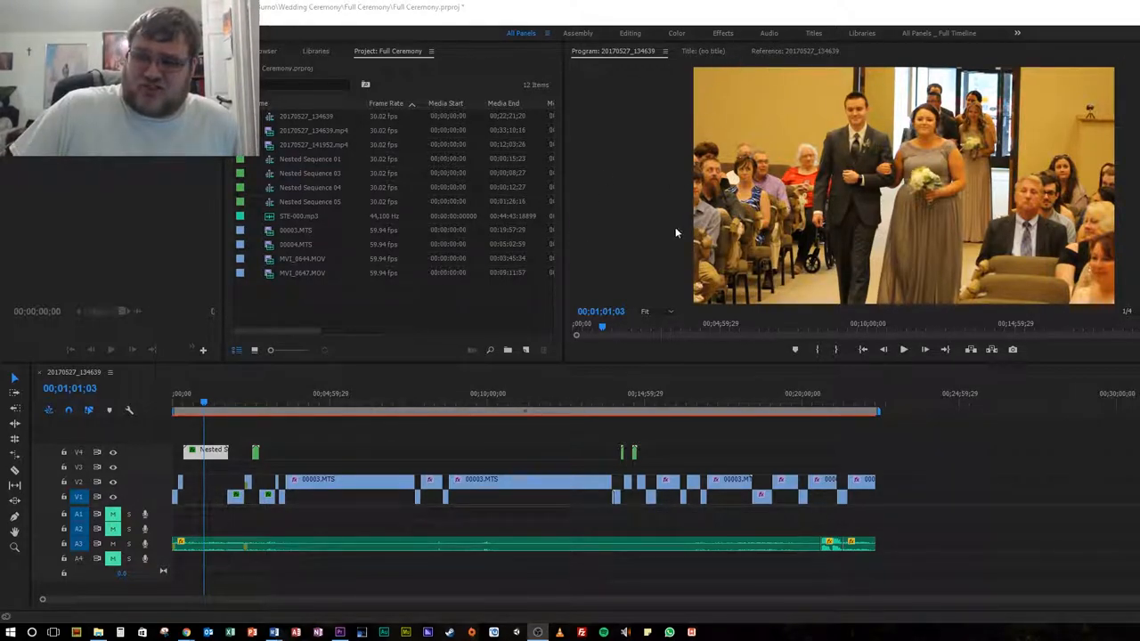
{"action": "mouse_move", "coordinate": [999, 153]}
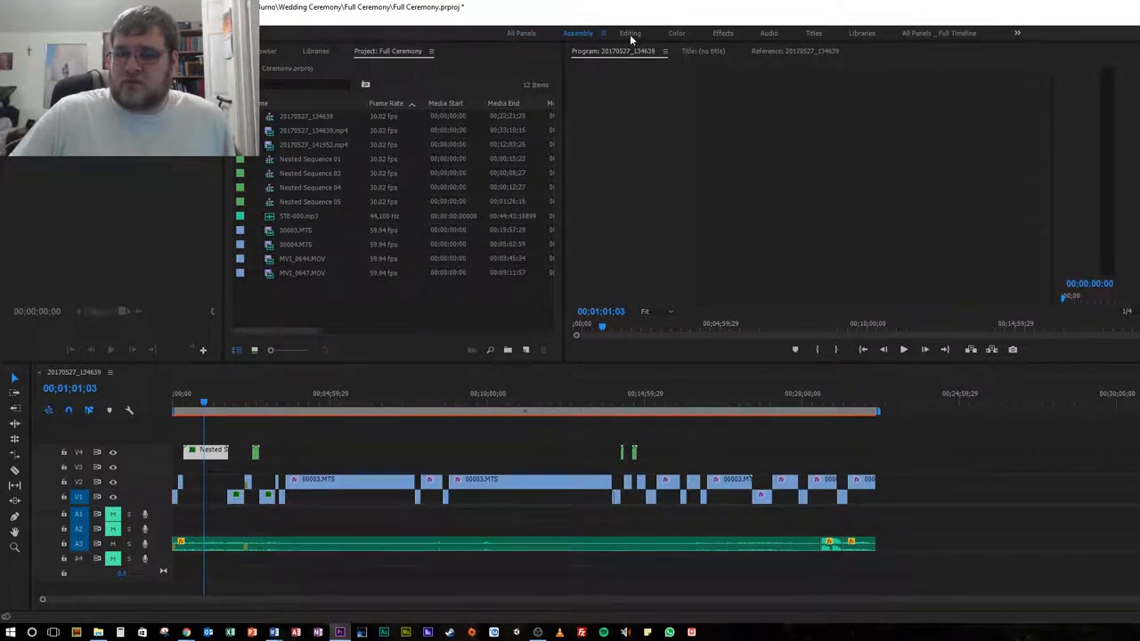
Step: Switch to the Effects workspace to see the processional clip's Color Balance values
{"action": "left_click", "coordinate": [630, 33]}
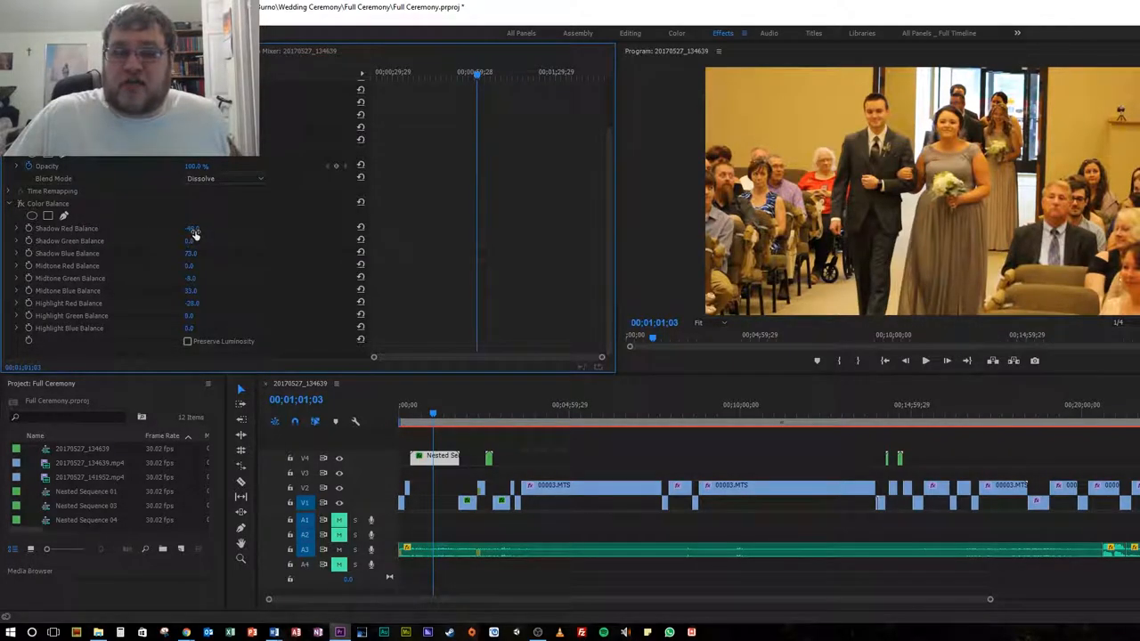
{"action": "left_click_drag", "start_coordinate": [194, 228], "coordinate": [208, 228]}
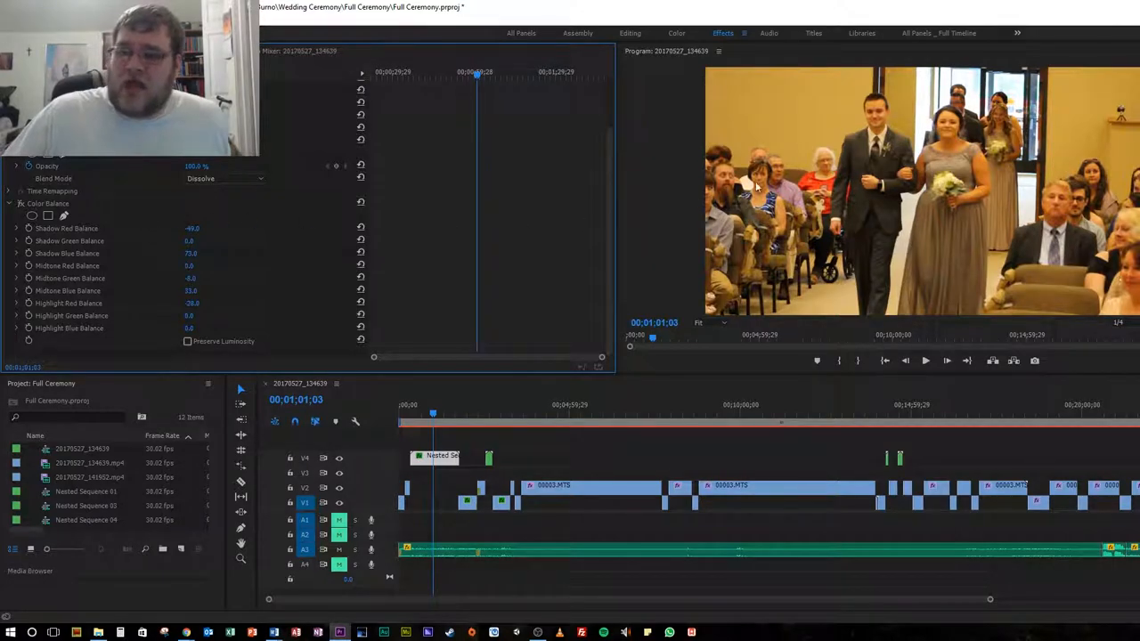
{"action": "mouse_move", "coordinate": [1111, 123]}
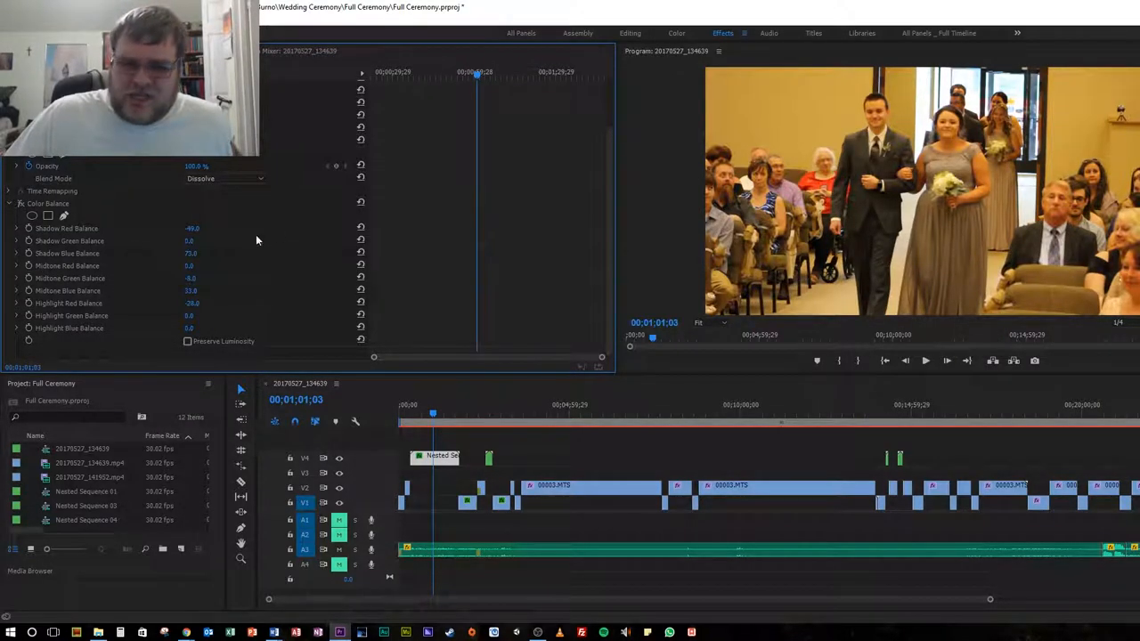
{"action": "mouse_move", "coordinate": [155, 245]}
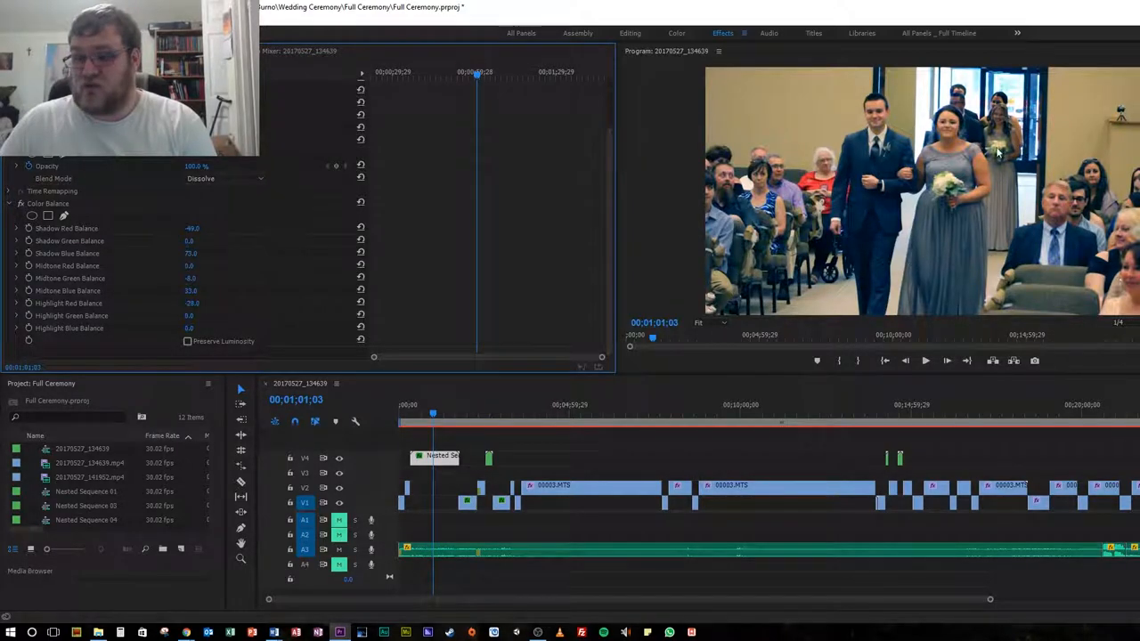
{"action": "mouse_move", "coordinate": [961, 155]}
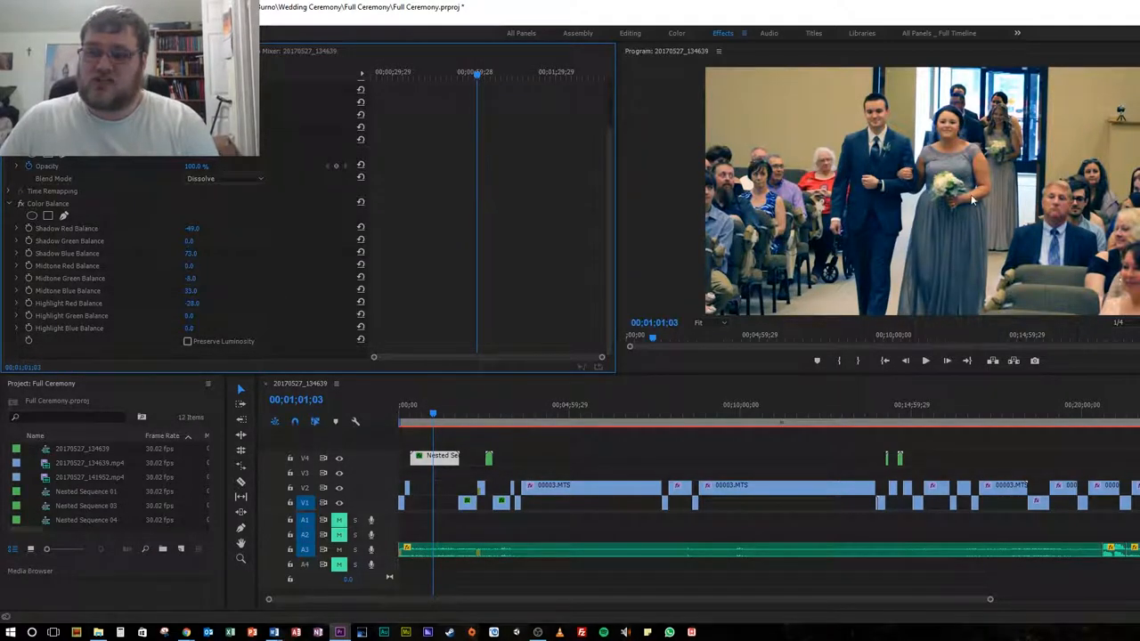
{"action": "mouse_move", "coordinate": [172, 259]}
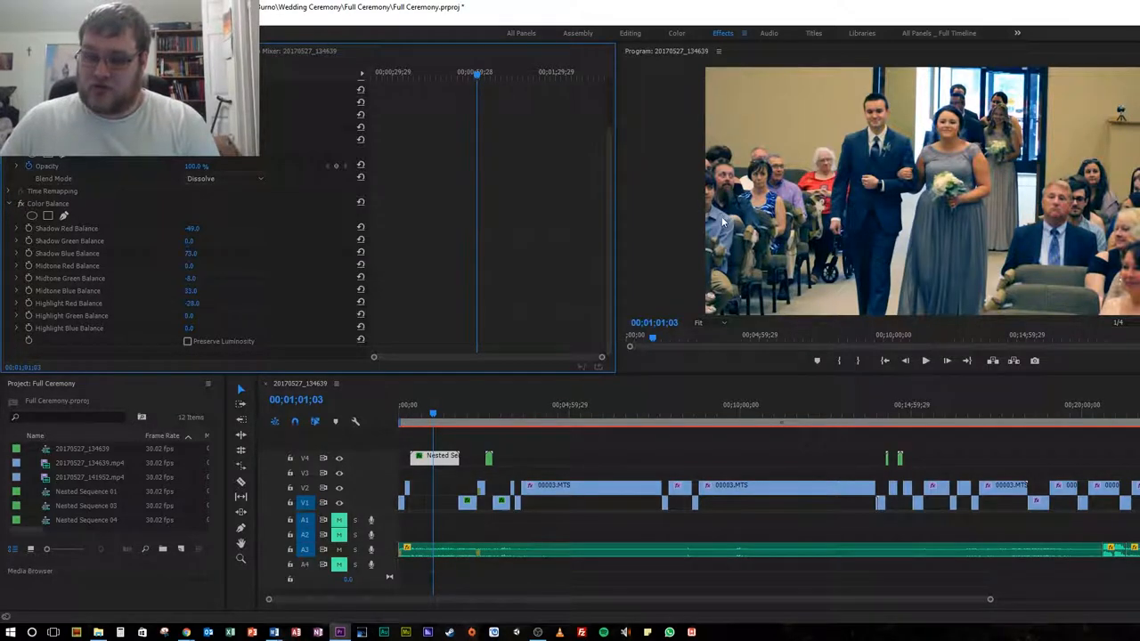
{"action": "mouse_move", "coordinate": [905, 199]}
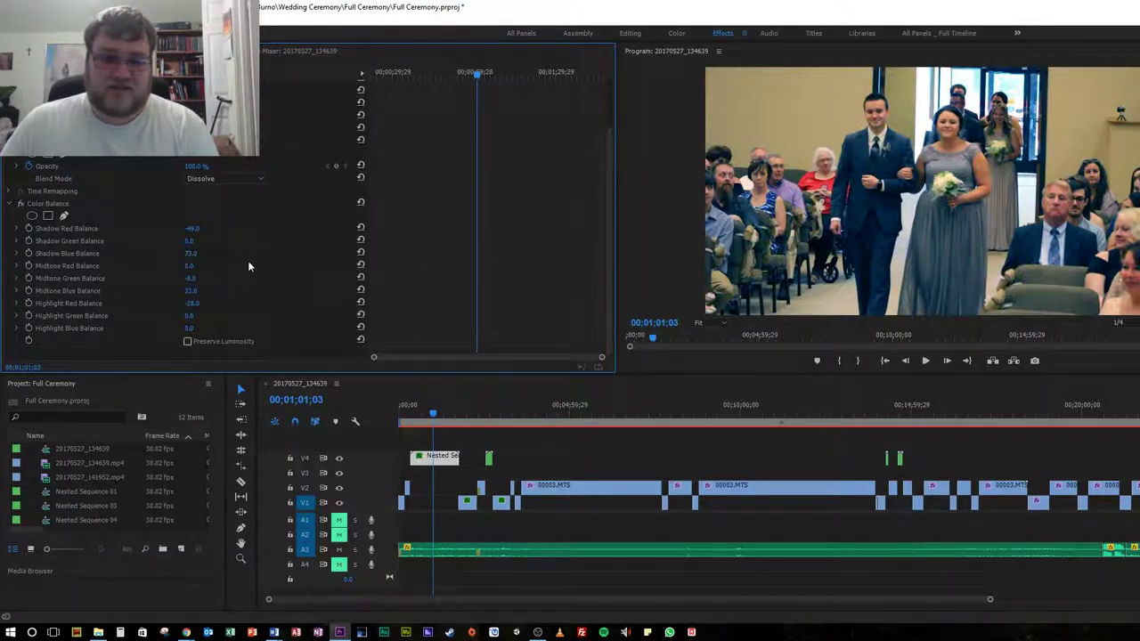
{"action": "mouse_move", "coordinate": [213, 253]}
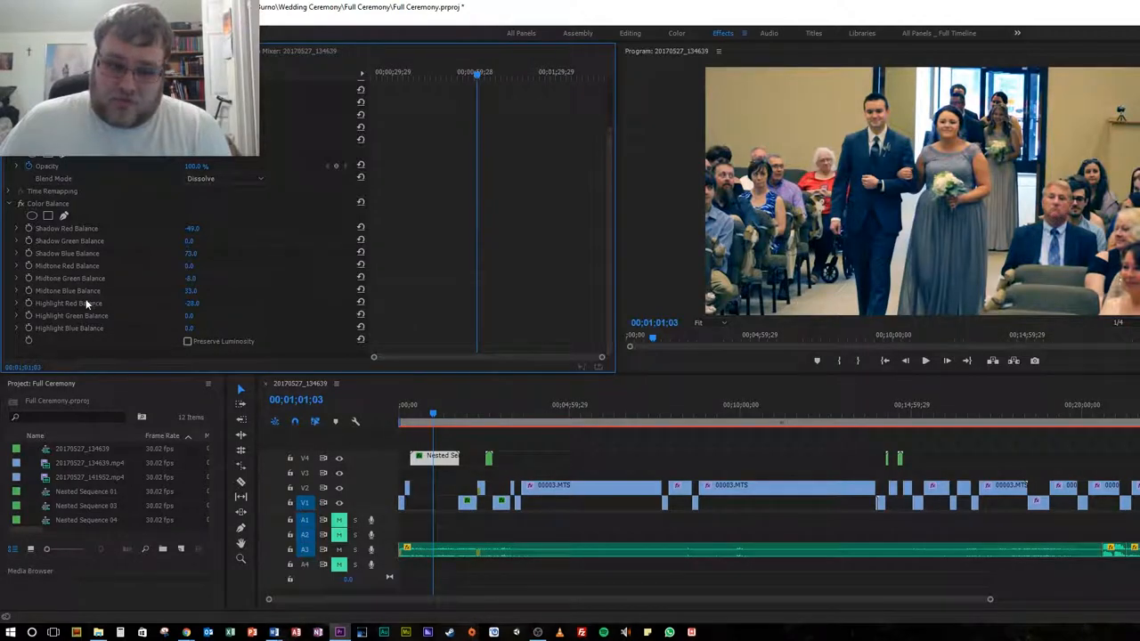
{"action": "mouse_move", "coordinate": [148, 294]}
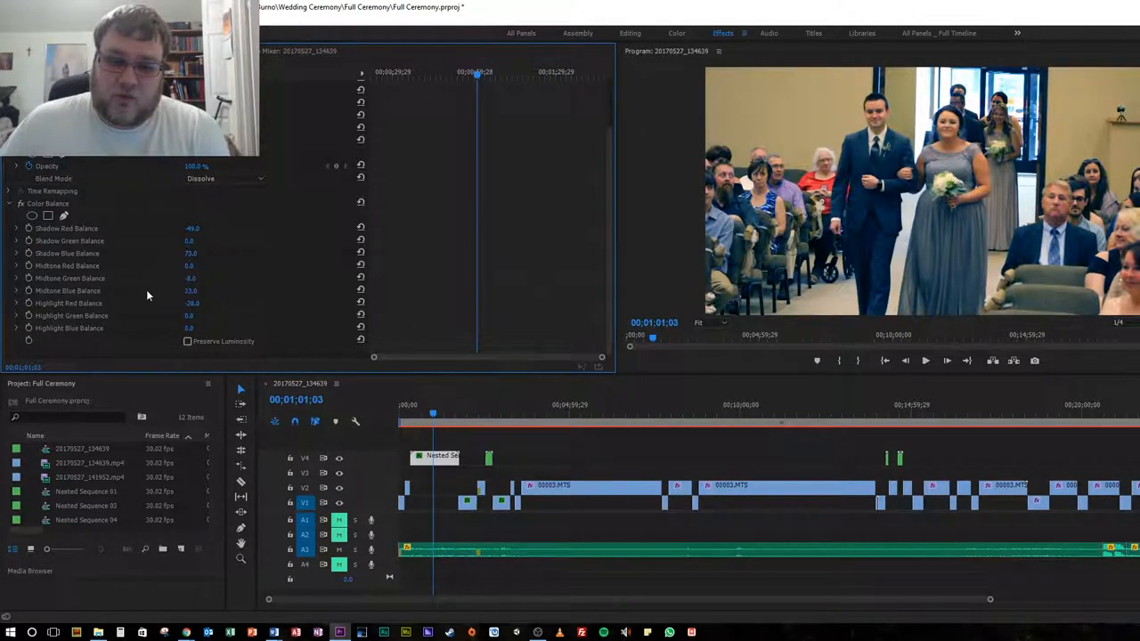
{"action": "mouse_move", "coordinate": [893, 228]}
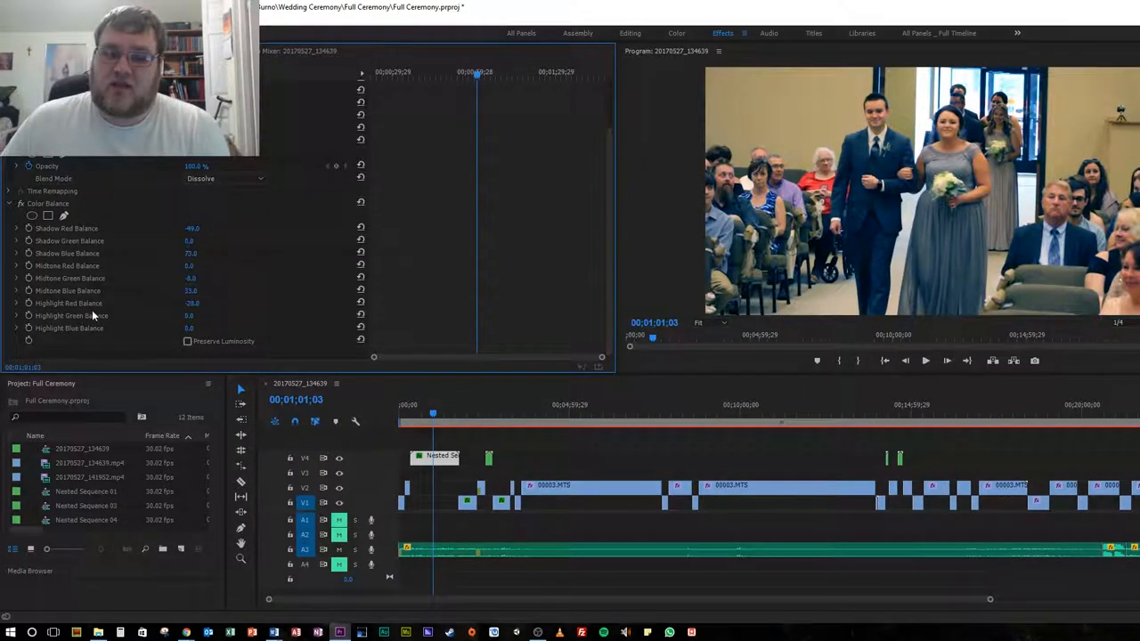
{"action": "mouse_move", "coordinate": [294, 315]}
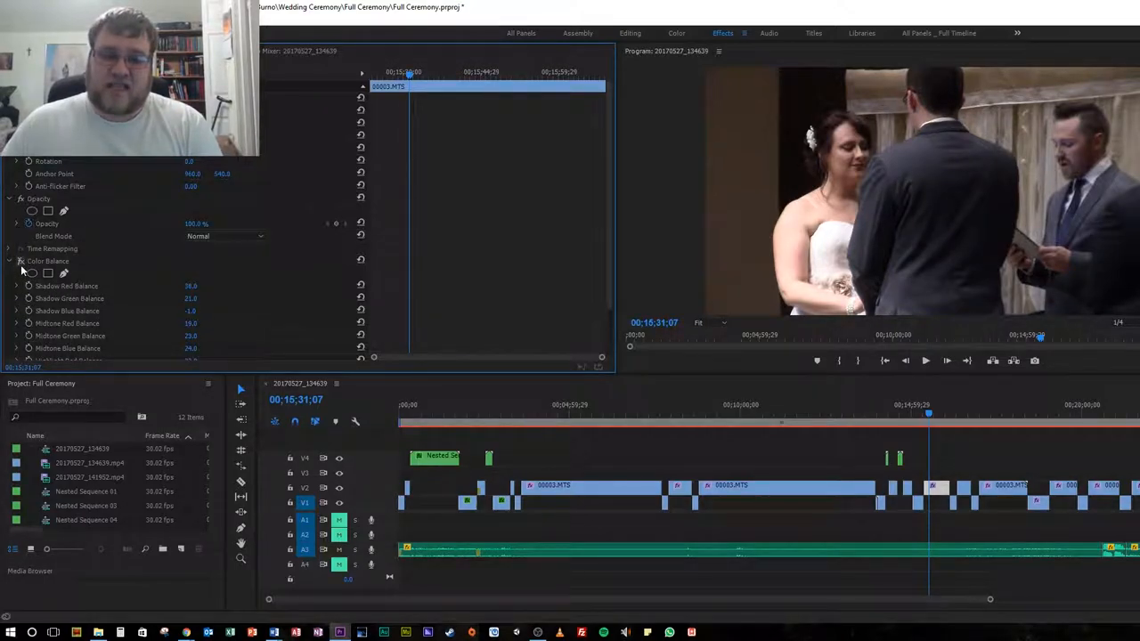
{"action": "mouse_move", "coordinate": [203, 297]}
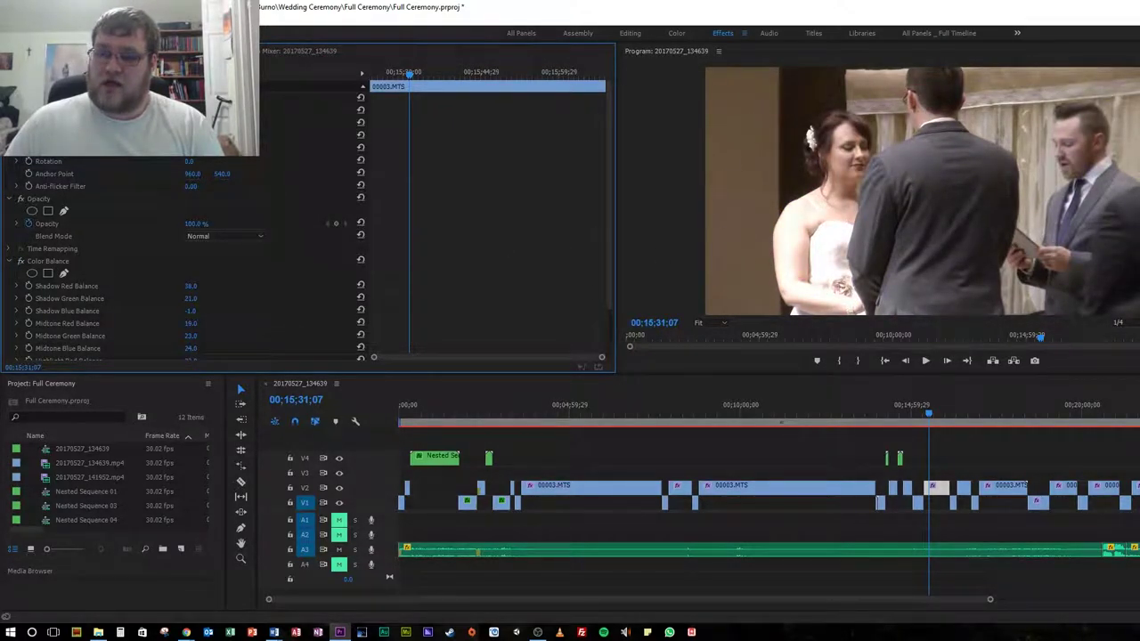
{"action": "mouse_move", "coordinate": [535, 208]}
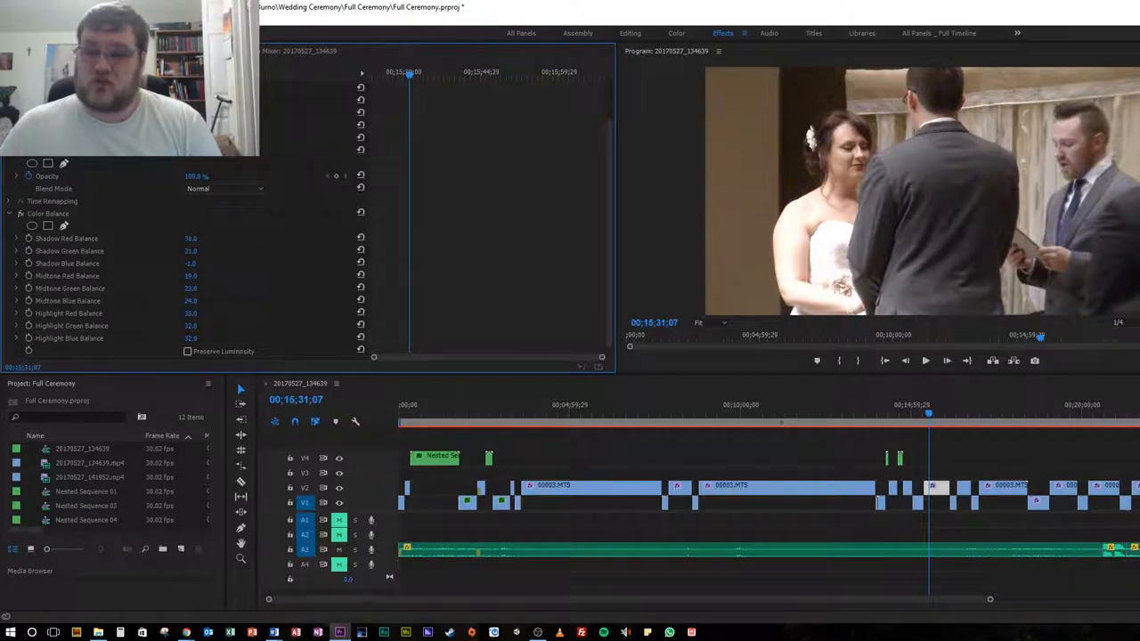
{"action": "mouse_move", "coordinate": [833, 224]}
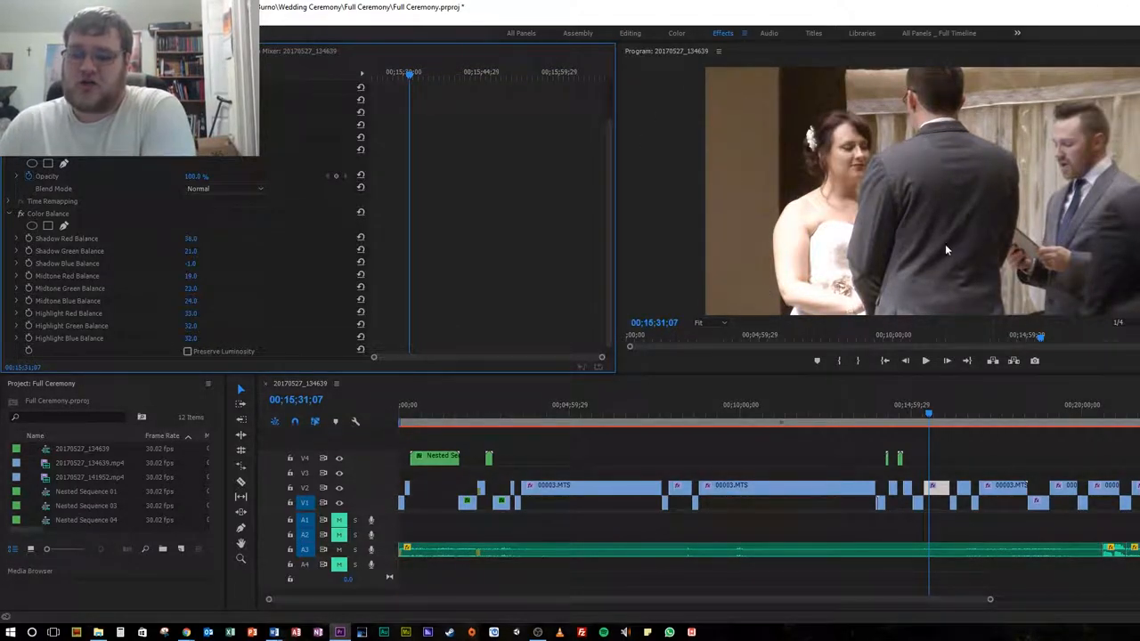
{"action": "mouse_move", "coordinate": [236, 339]}
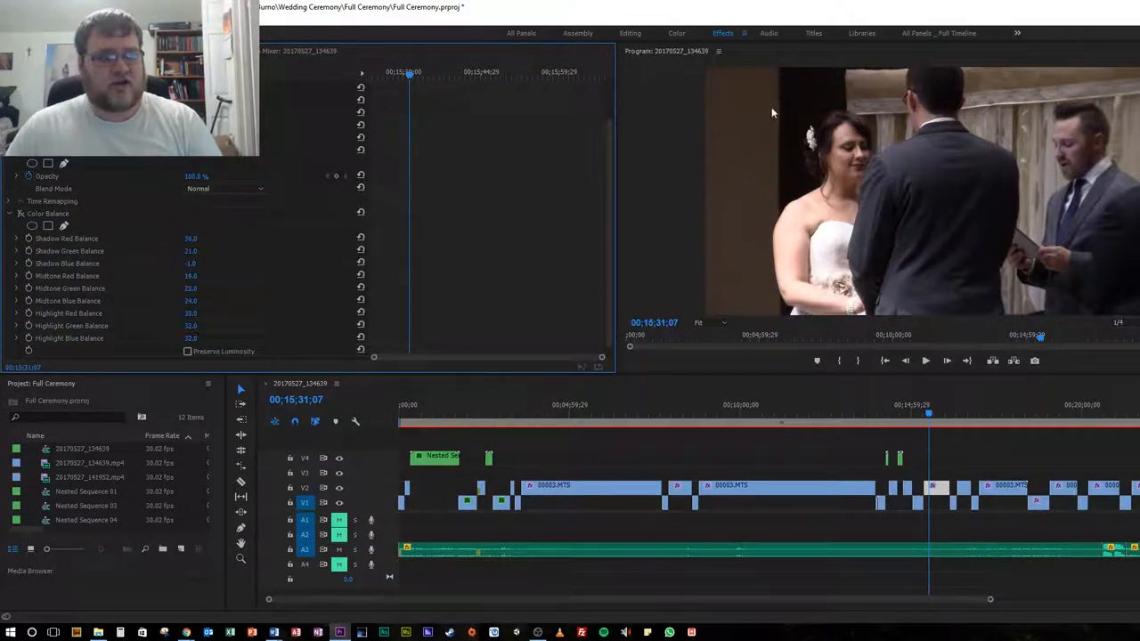
{"action": "mouse_move", "coordinate": [30, 313]}
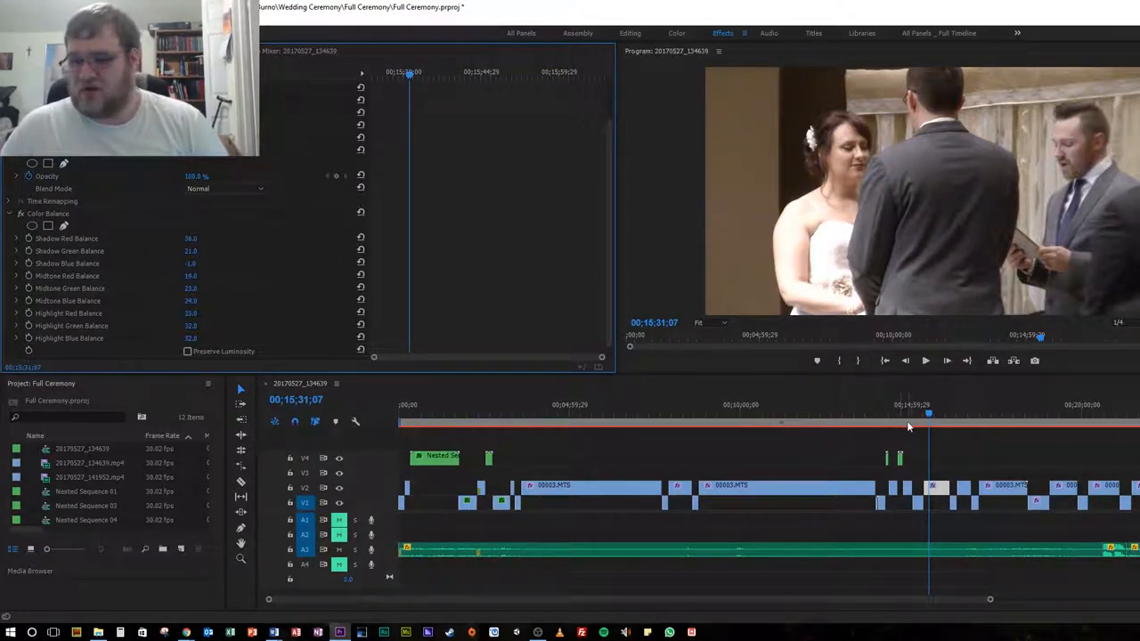
Step: Move the playhead to the wide altar shot and review its Color Balance (Shadow Red -35)
{"action": "left_click", "coordinate": [939, 429]}
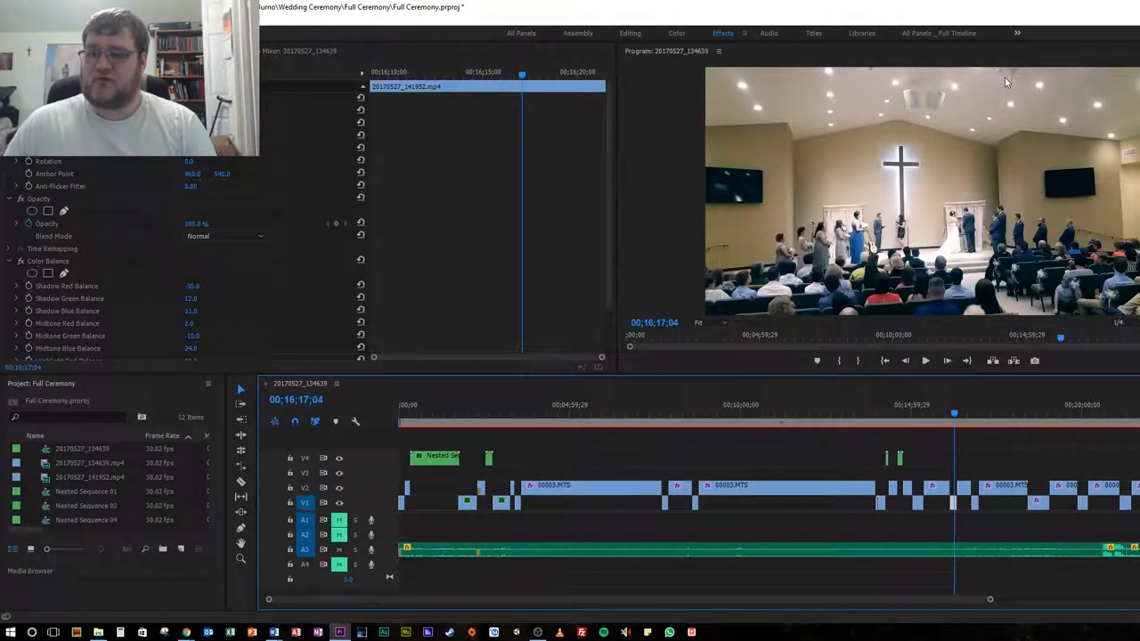
{"action": "mouse_move", "coordinate": [687, 224]}
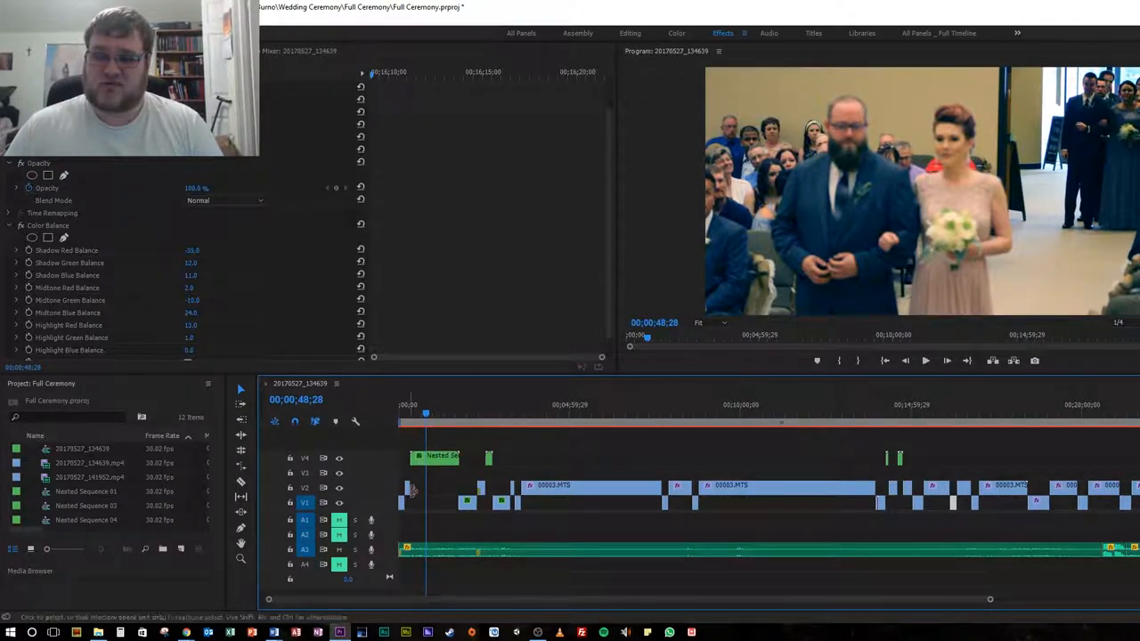
Step: Move the playhead to the processional footage with the bridesmaid and groomsman
{"action": "left_click", "coordinate": [432, 412]}
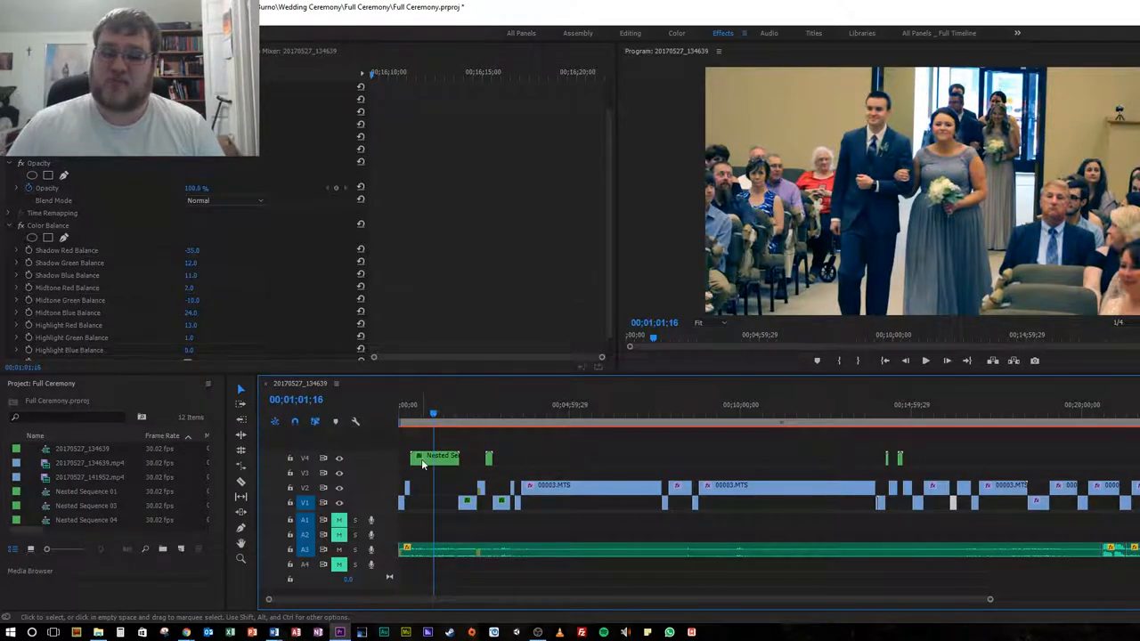
{"action": "mouse_move", "coordinate": [442, 458]}
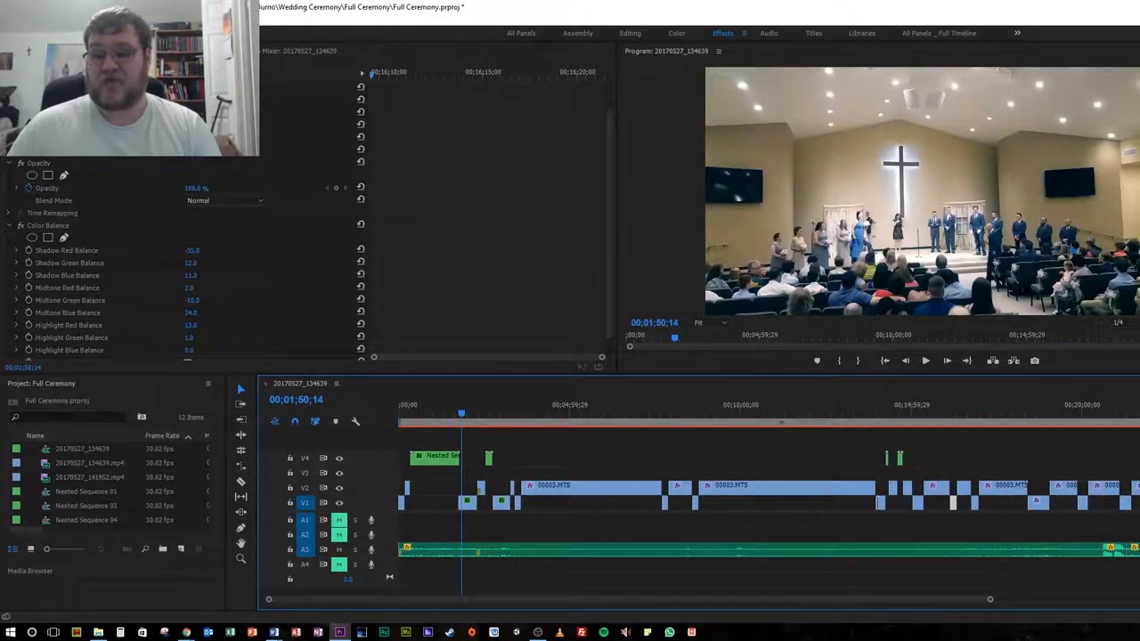
Step: Select the 00003.MTS guest-seating clip at 00:02:21:24 and review its Color Balance values
{"action": "left_click", "coordinate": [439, 410]}
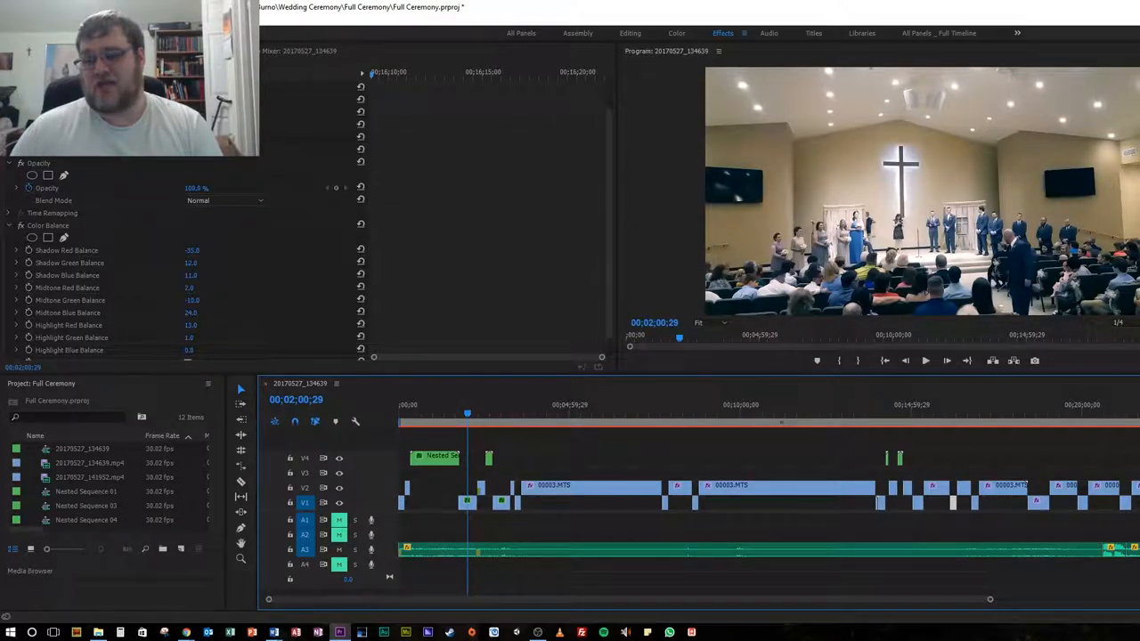
{"action": "mouse_move", "coordinate": [834, 107]}
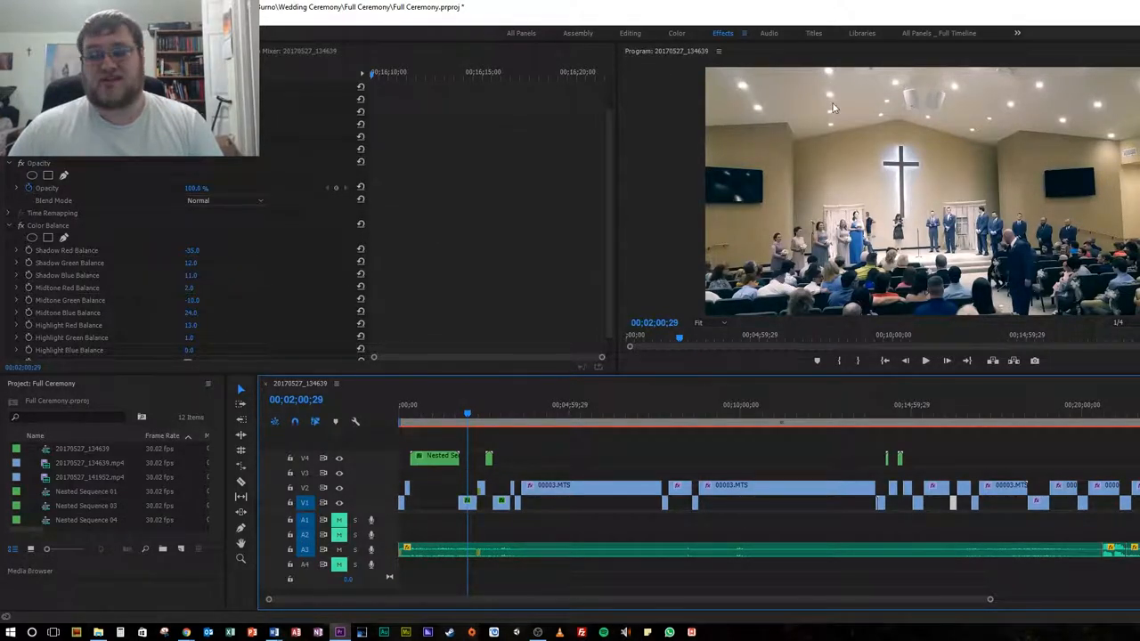
{"action": "mouse_move", "coordinate": [970, 160]}
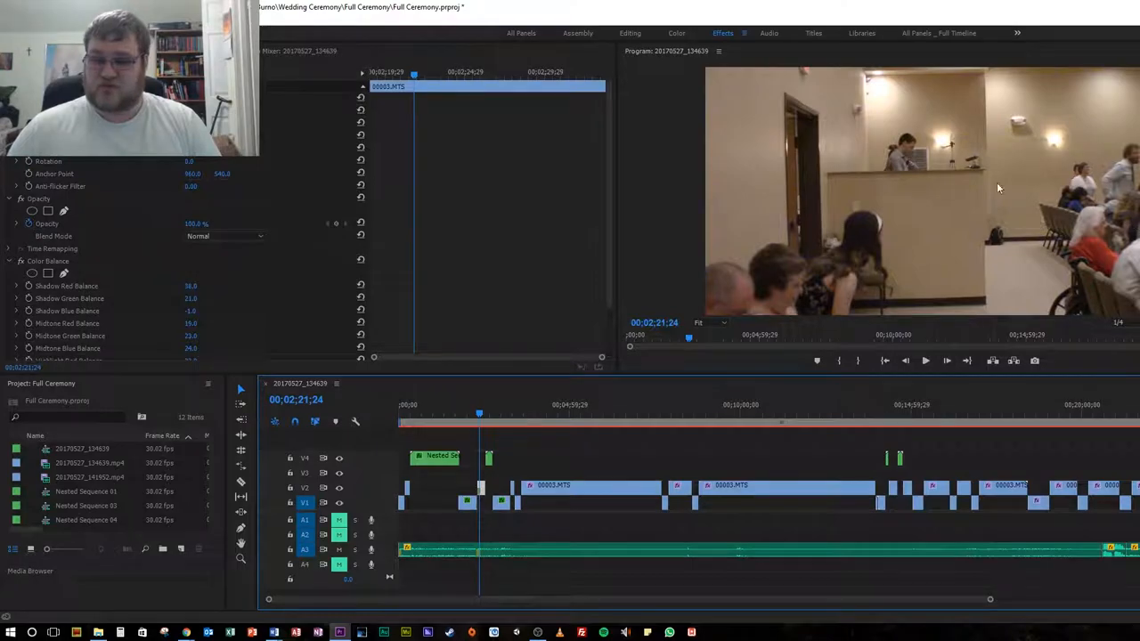
{"action": "scroll", "scroll_direction": "down", "scroll_amount": 3}
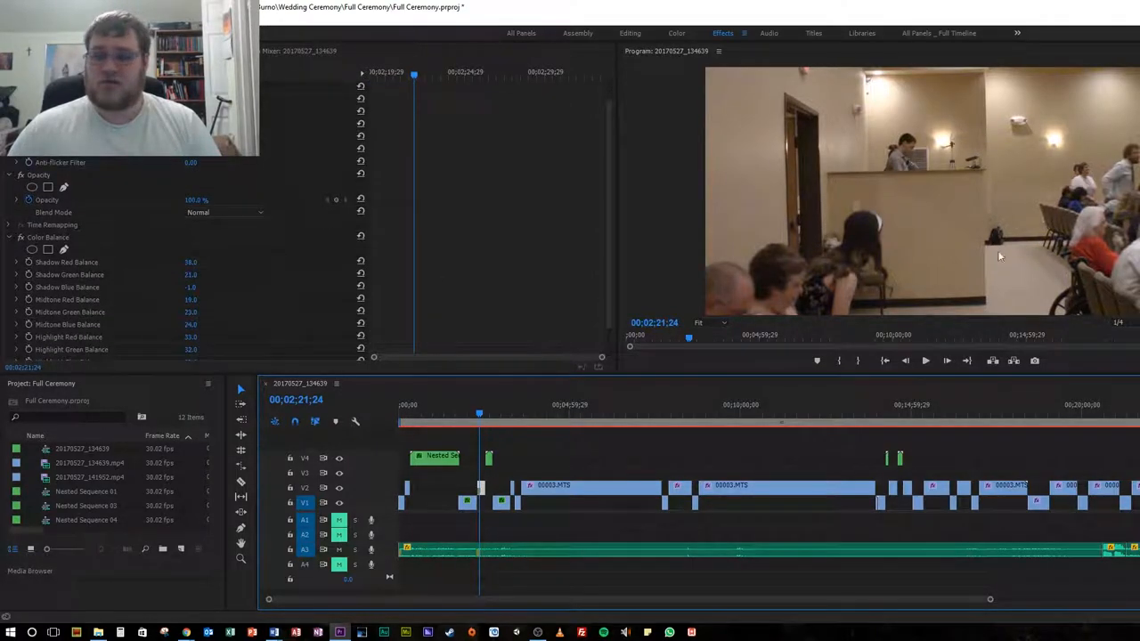